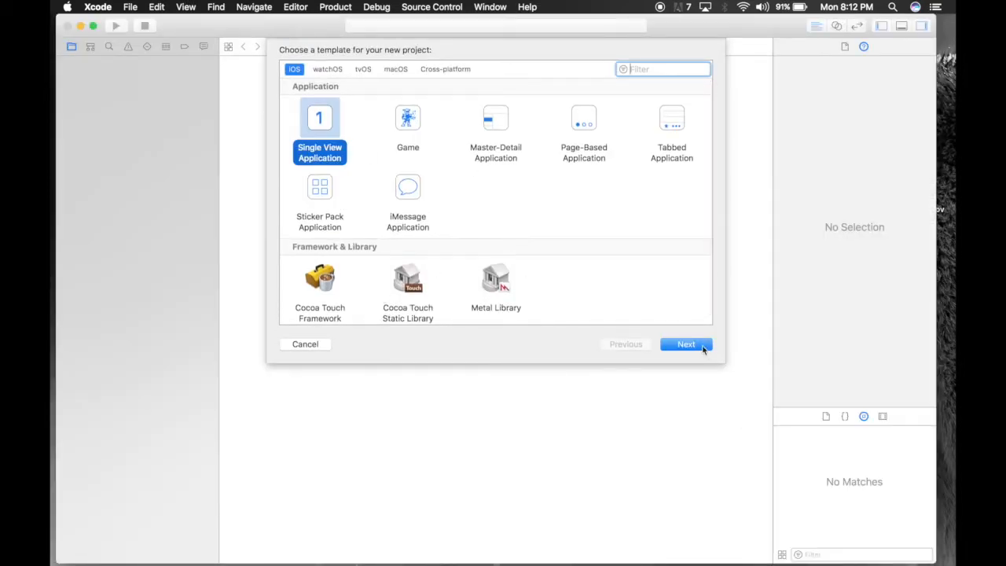
Create a Single View Swift project named 'hideKeyboard' in the chosen location.
click(685, 345)
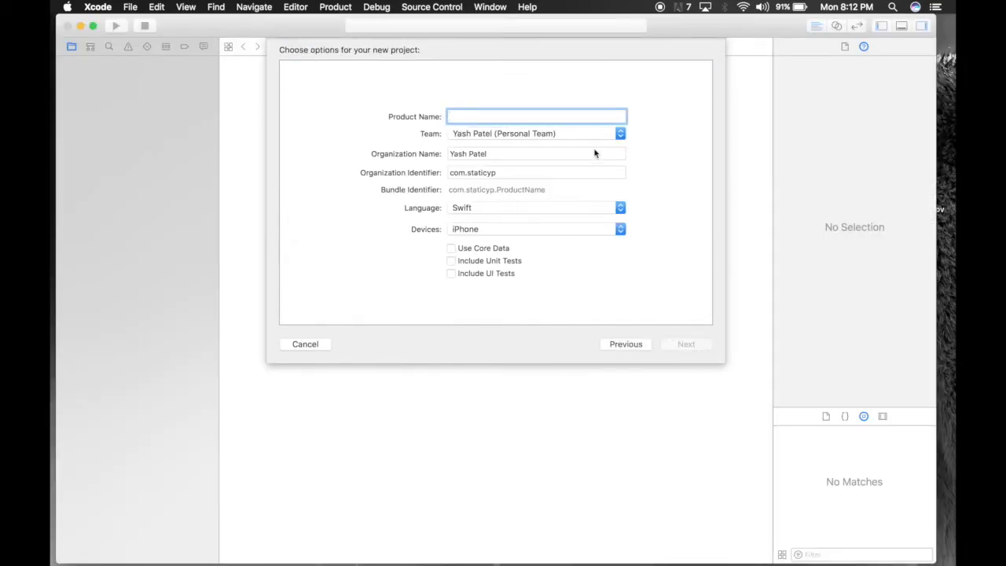
text(hideKey)
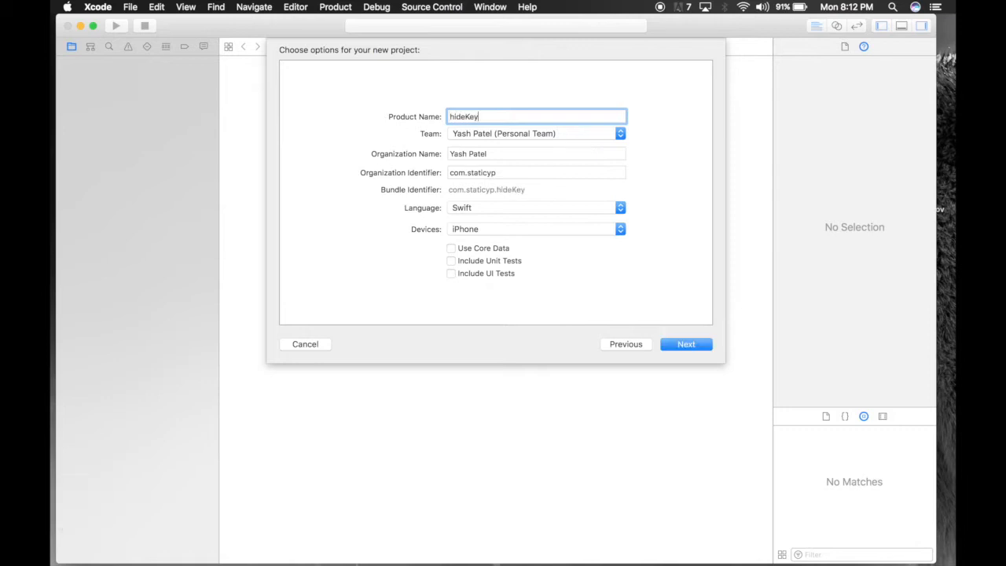
click(685, 344)
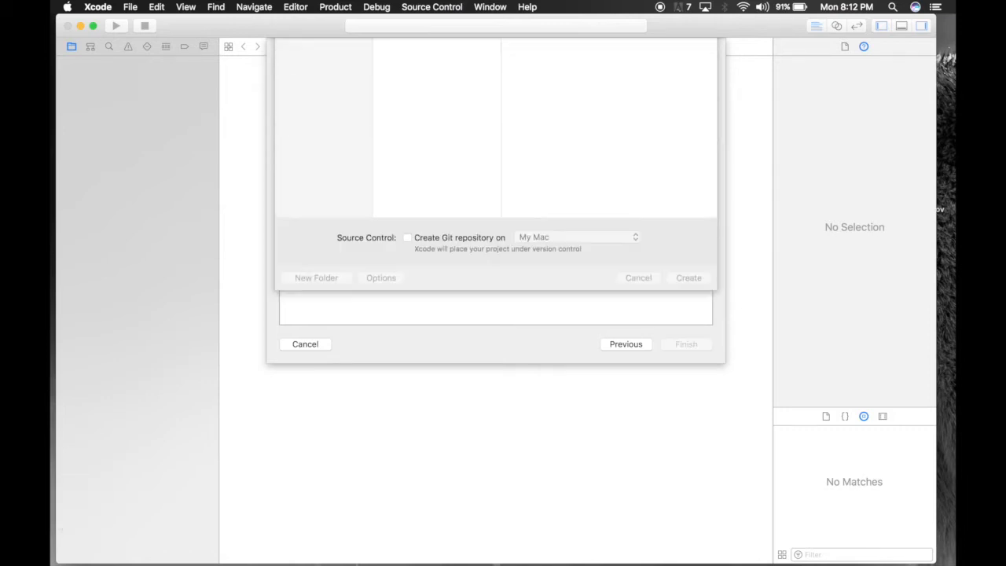
click(305, 344)
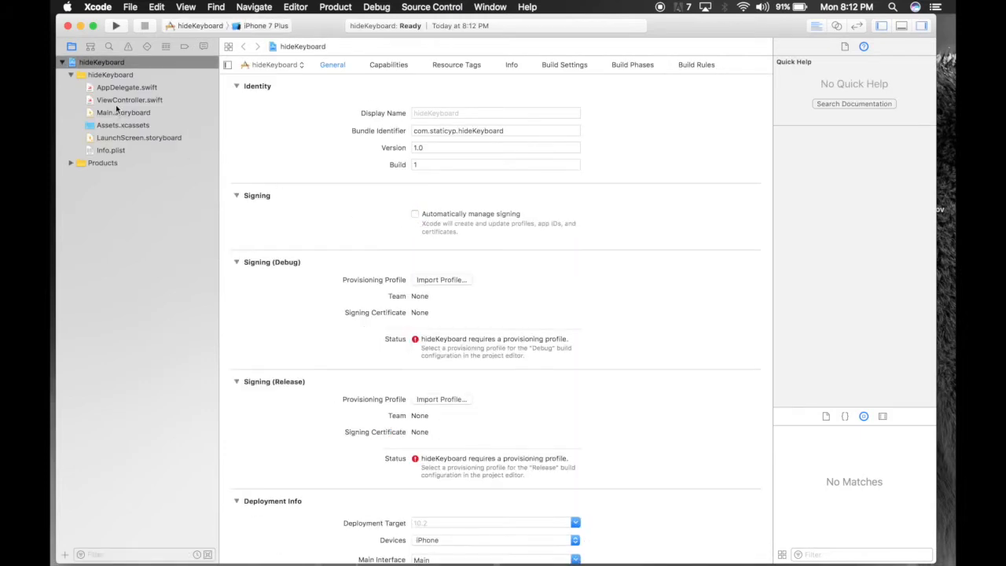
Place a round-style text field in Main.storyboard with top, leading and trailing constraints.
click(123, 113)
text(text)
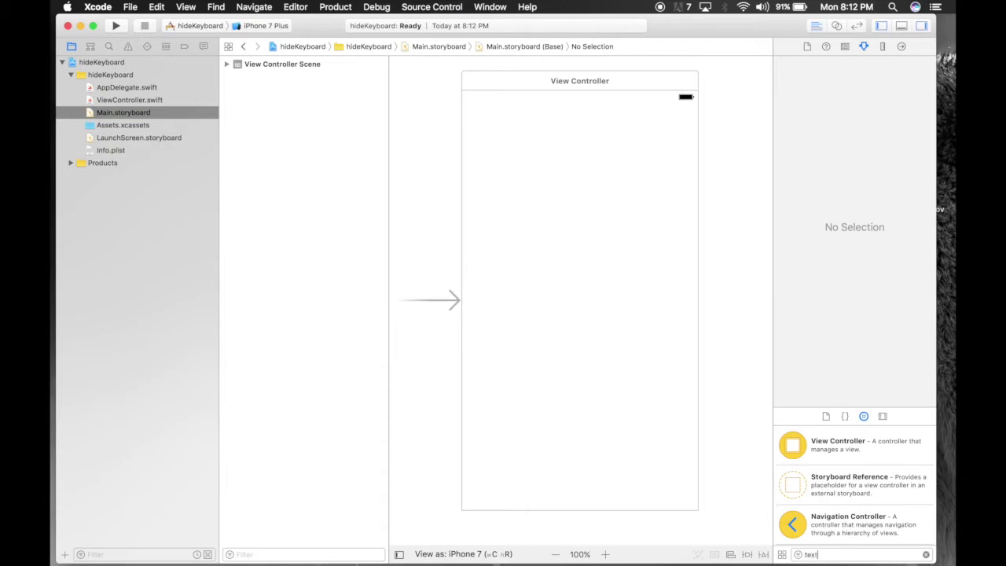
drag(792, 444, 540, 228)
text(0)
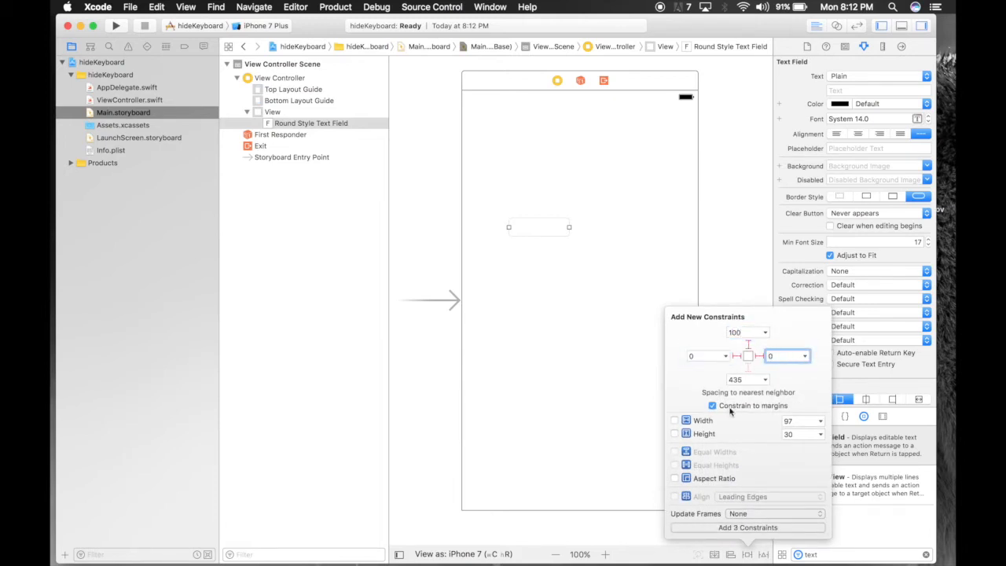
click(774, 513)
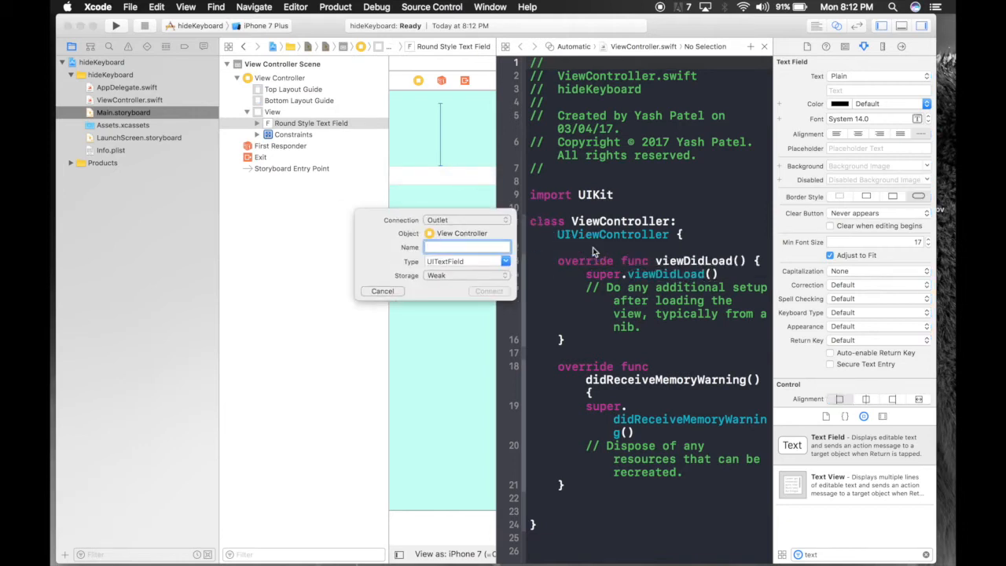
Connect the text field as outlet 'usernameField' and show ViewController.swift alone.
text(usernameF)
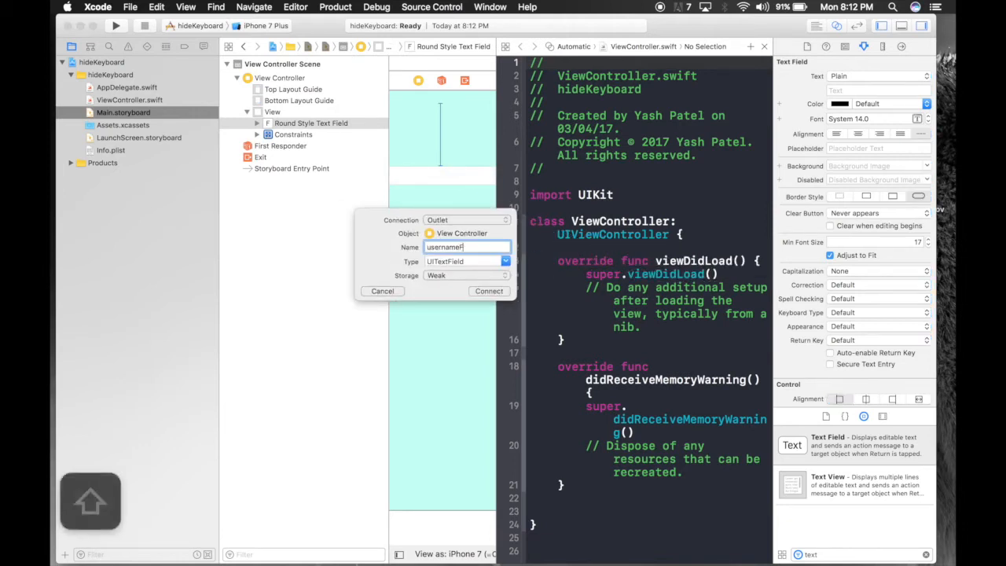
click(488, 291)
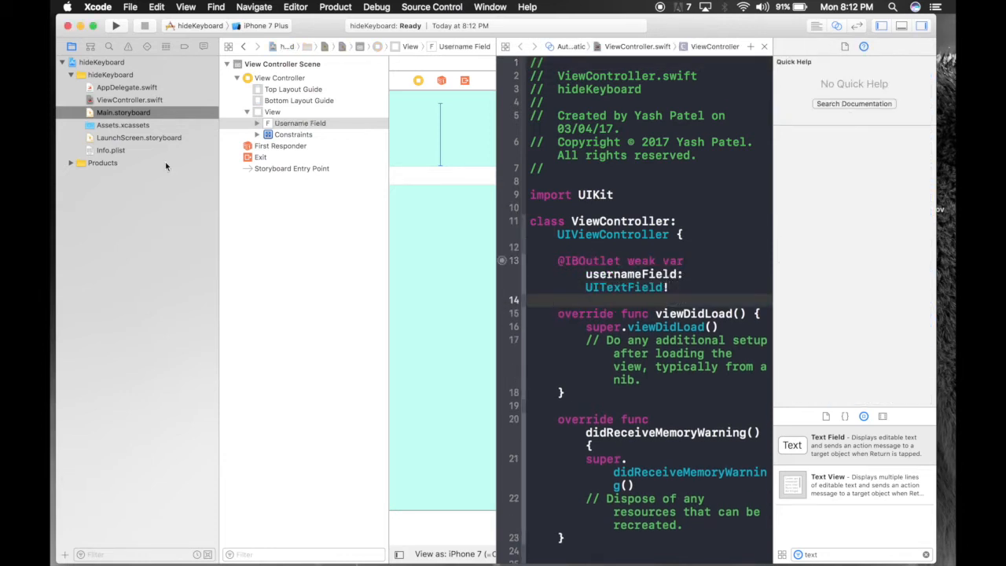
mouse_move(417, 80)
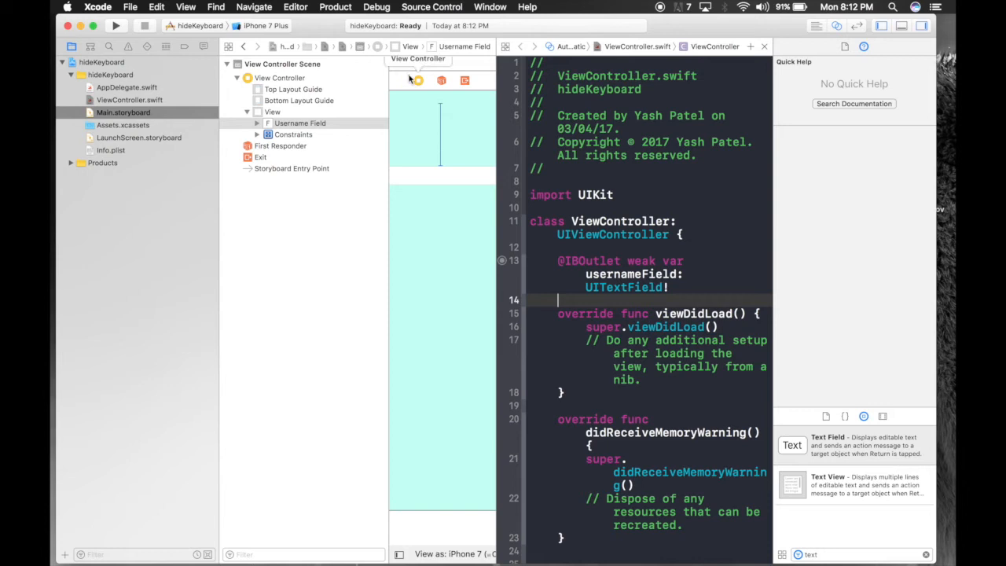
click(129, 99)
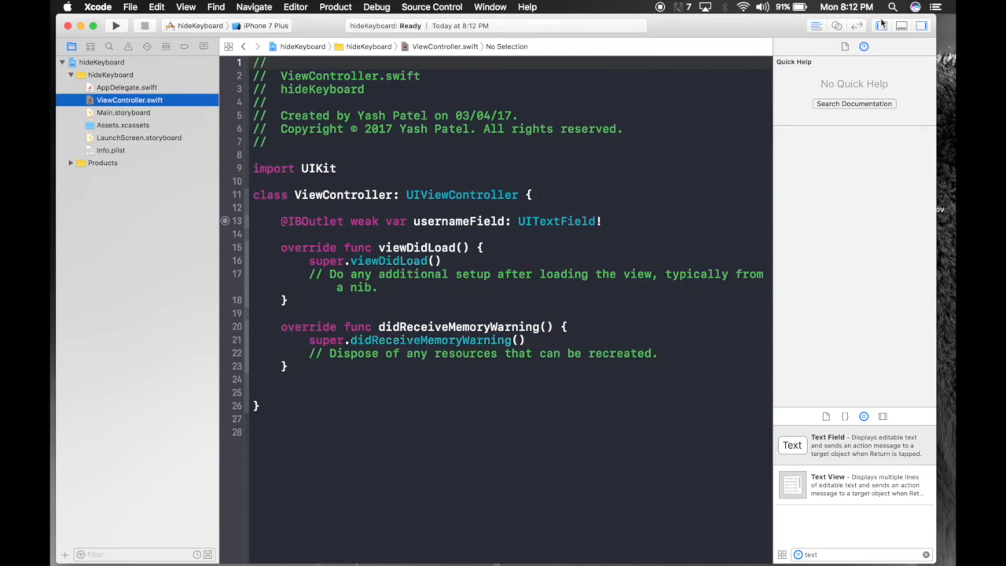
Replace didReceiveMemoryWarning with a touchesBegan override calling self.view.endEditing(true).
click(920, 26)
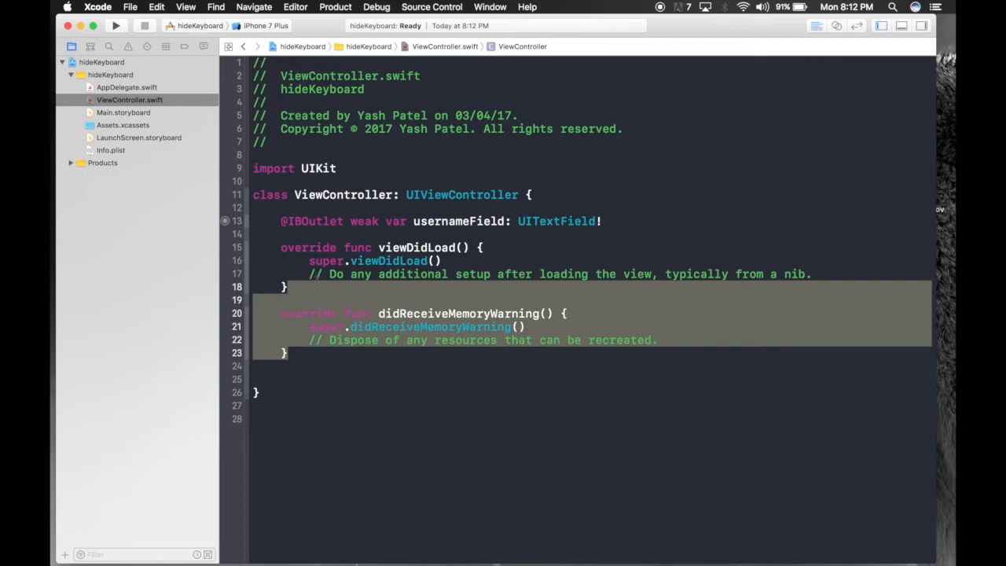
key(delete)
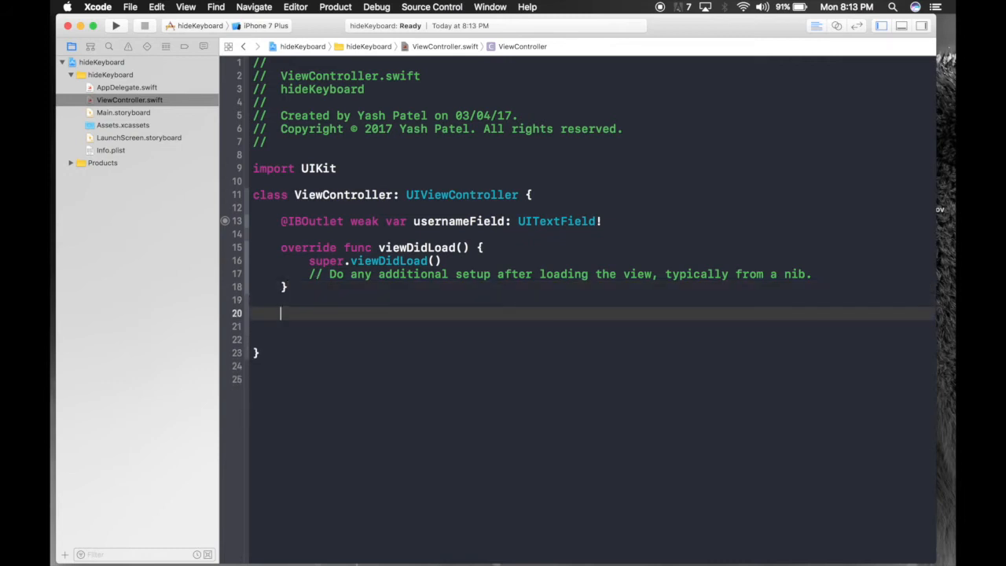
text(touceh)
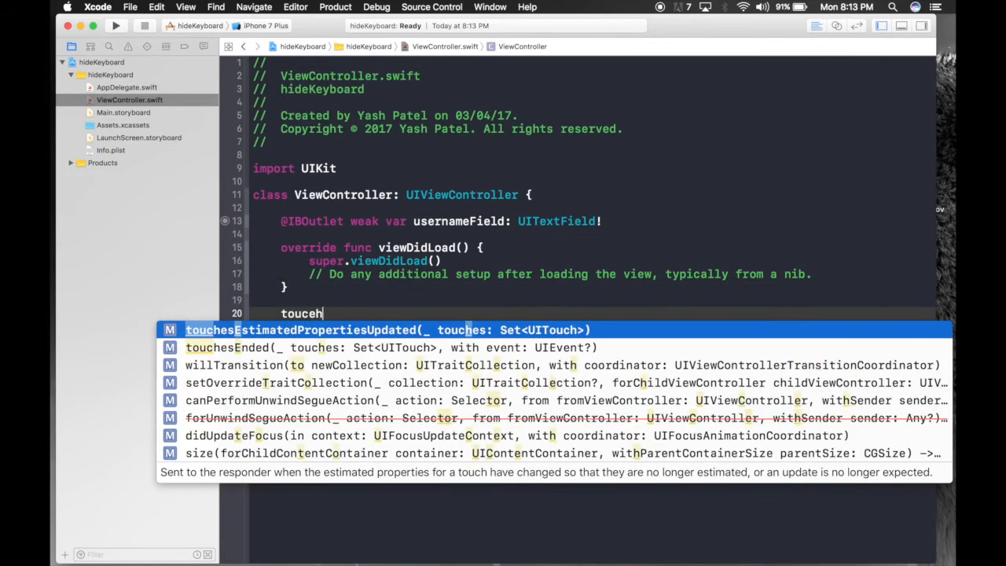
key(backspace)
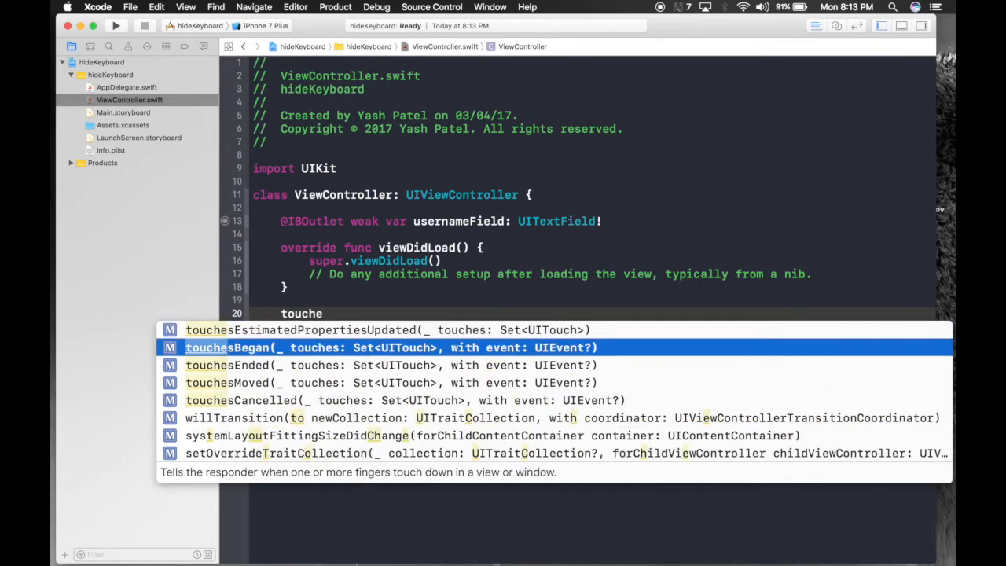
click(390, 348)
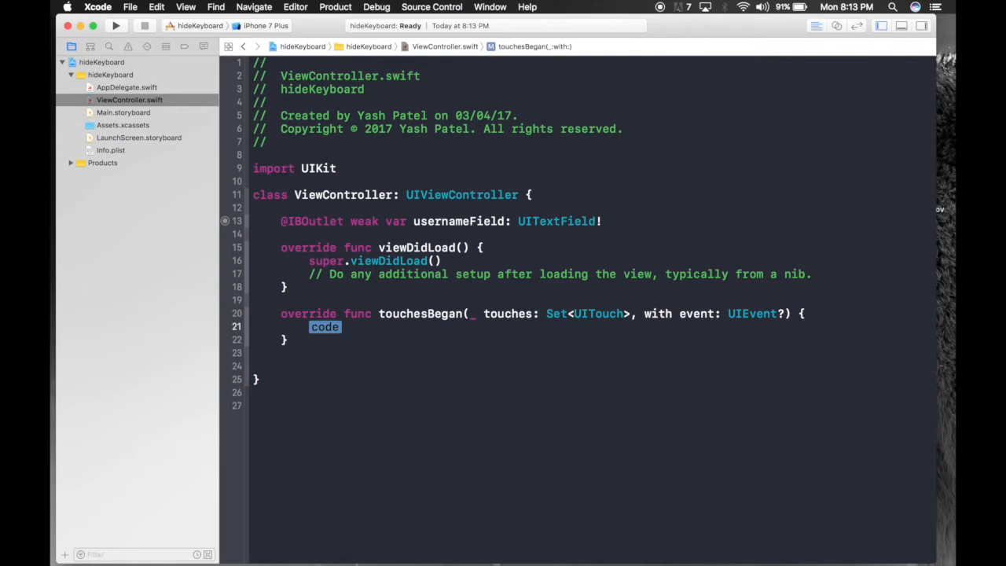
text(self.view.endEditing(force: Bool)
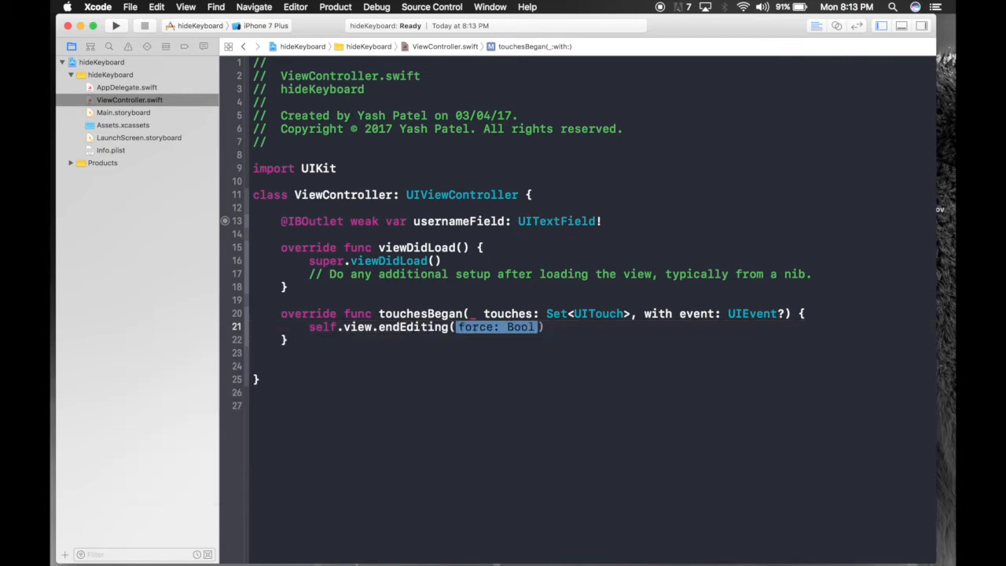
text(true)
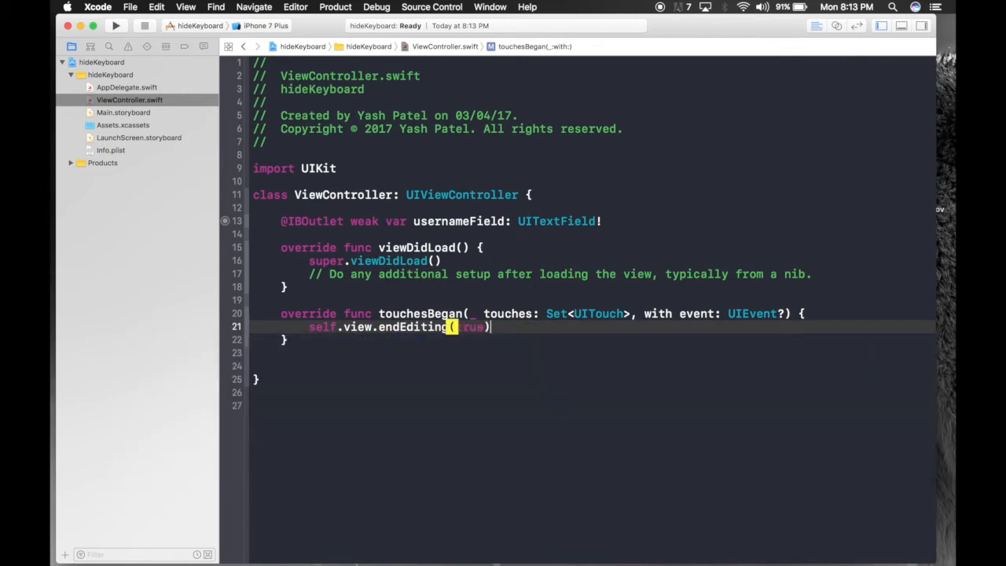
Set the run destination to the iPhone 6 simulator and run hideKeyboard.
click(200, 25)
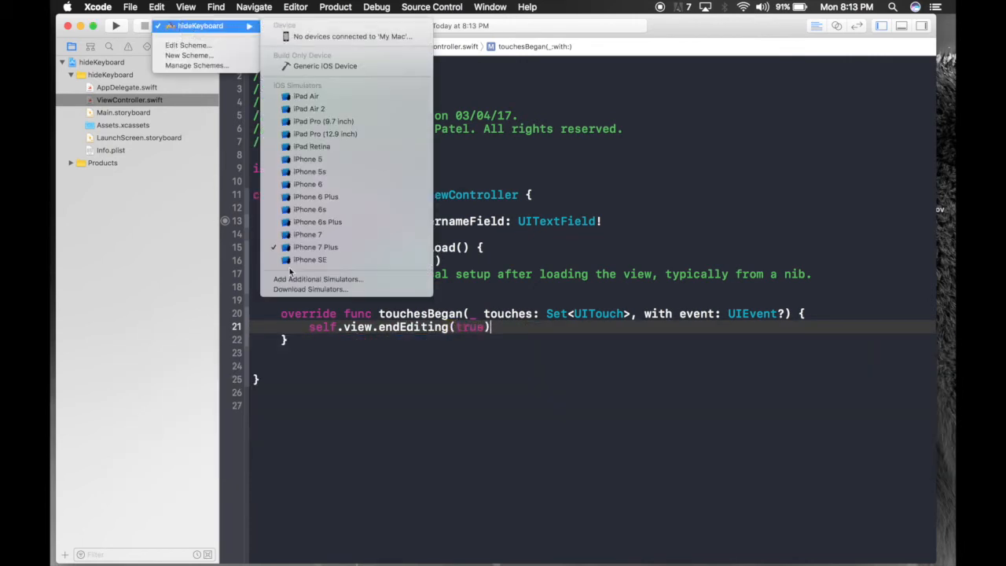
click(307, 184)
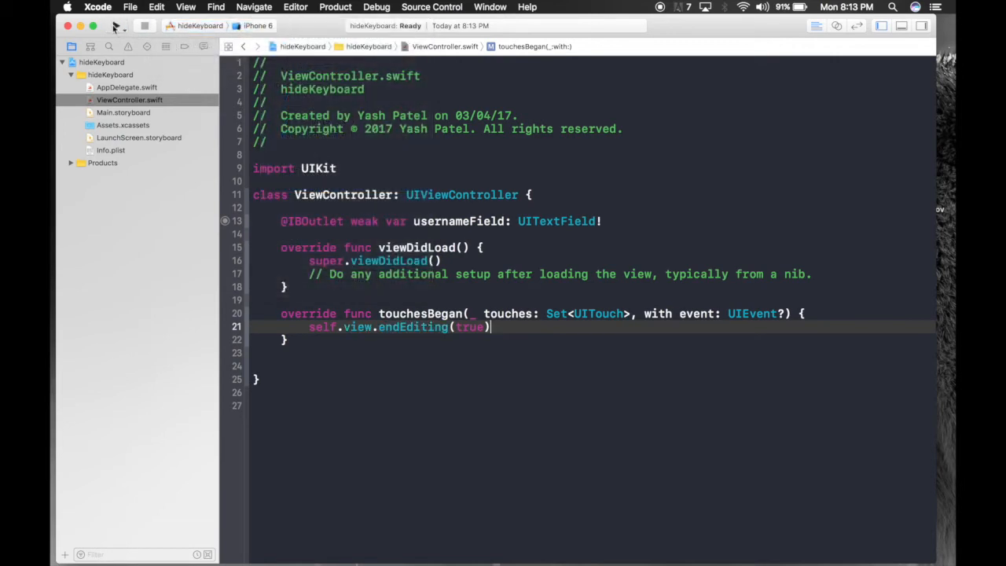
click(116, 26)
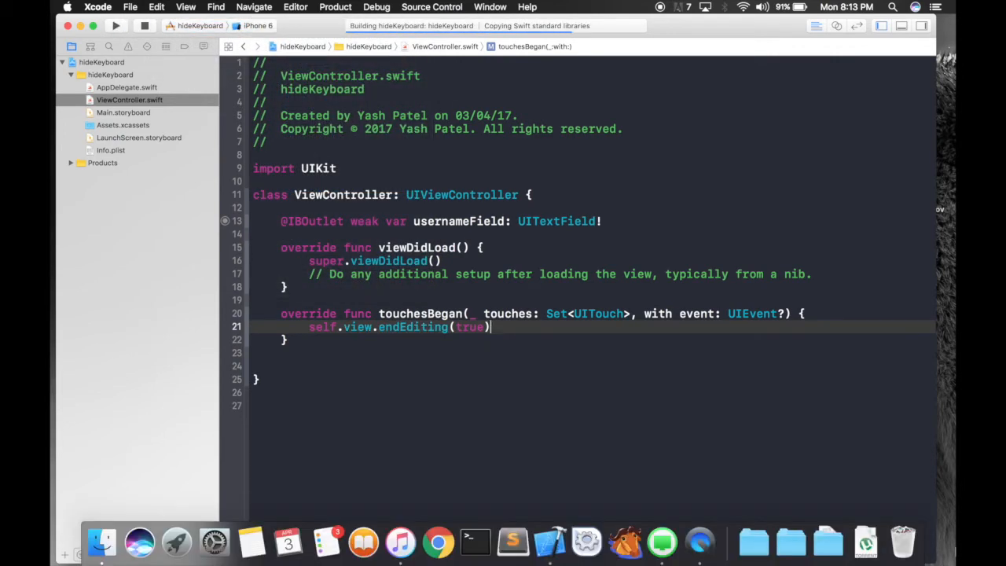
click(114, 25)
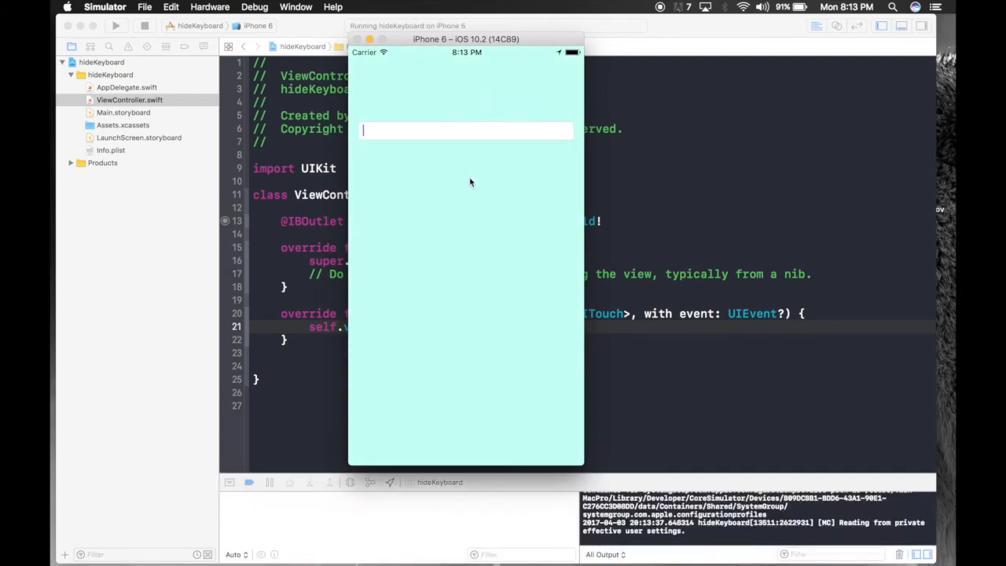
Type 'tthyf' into the app's text field and tap the background to hide the keyboard.
click(466, 129)
text(tthy)
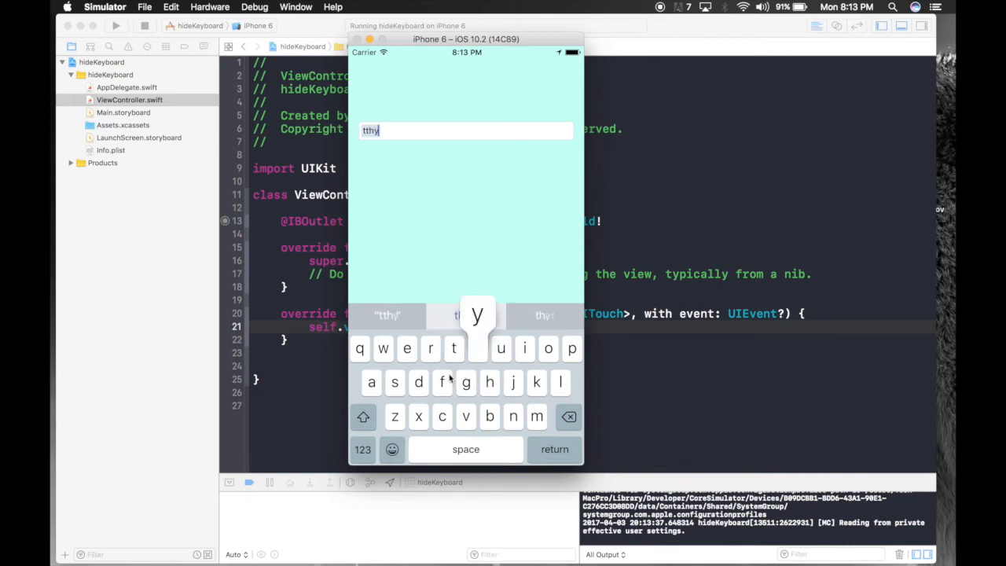
click(442, 382)
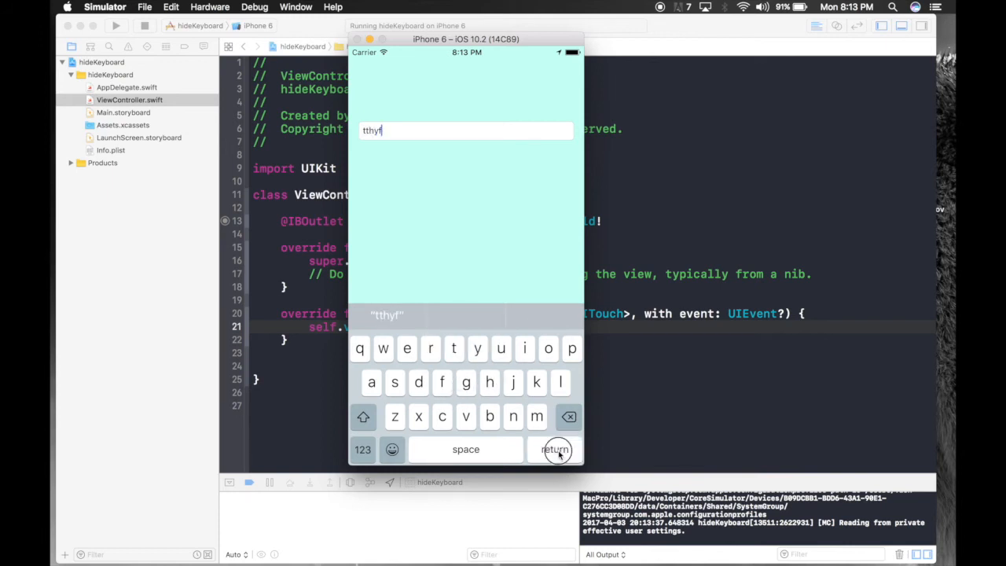
click(554, 449)
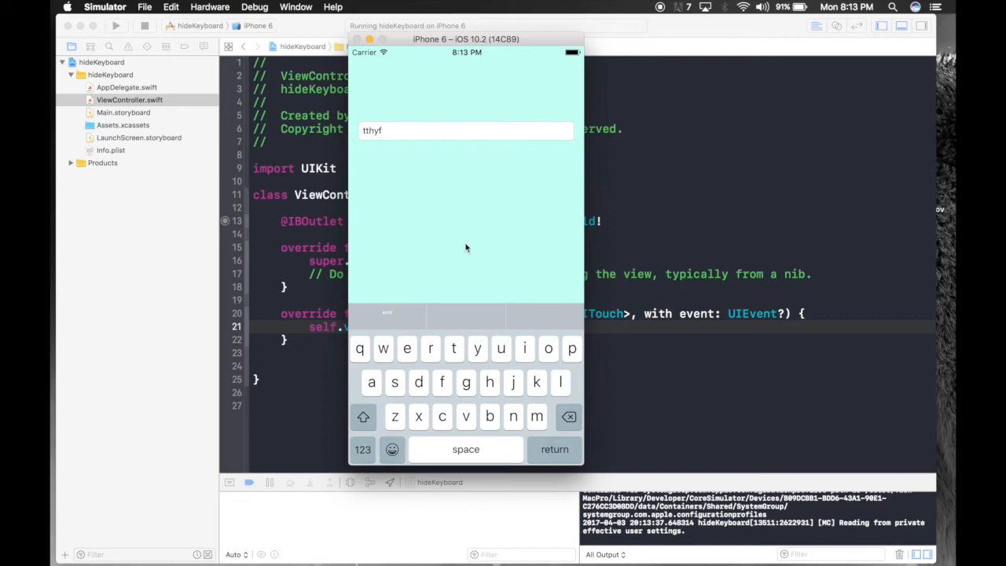
click(466, 236)
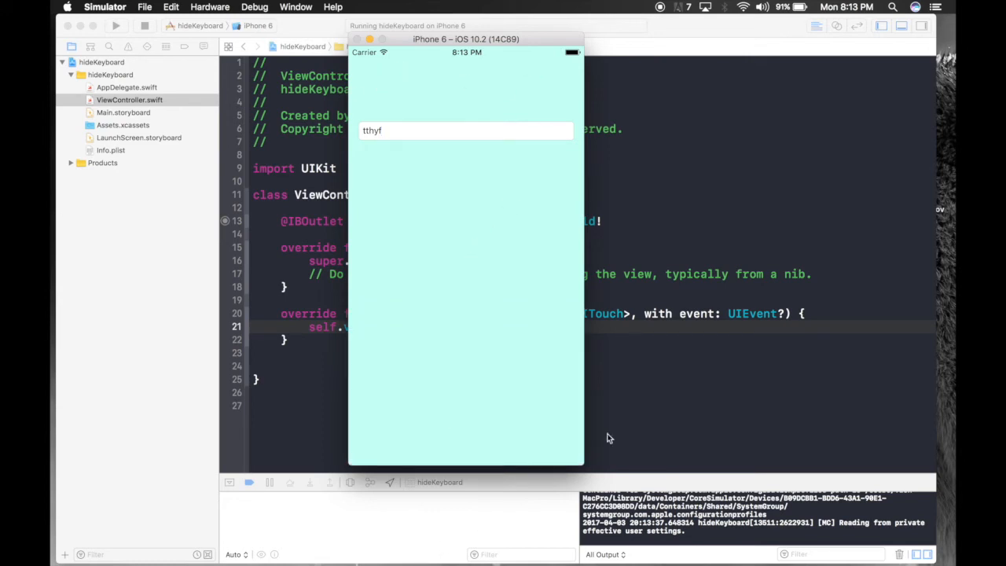
mouse_move(671, 281)
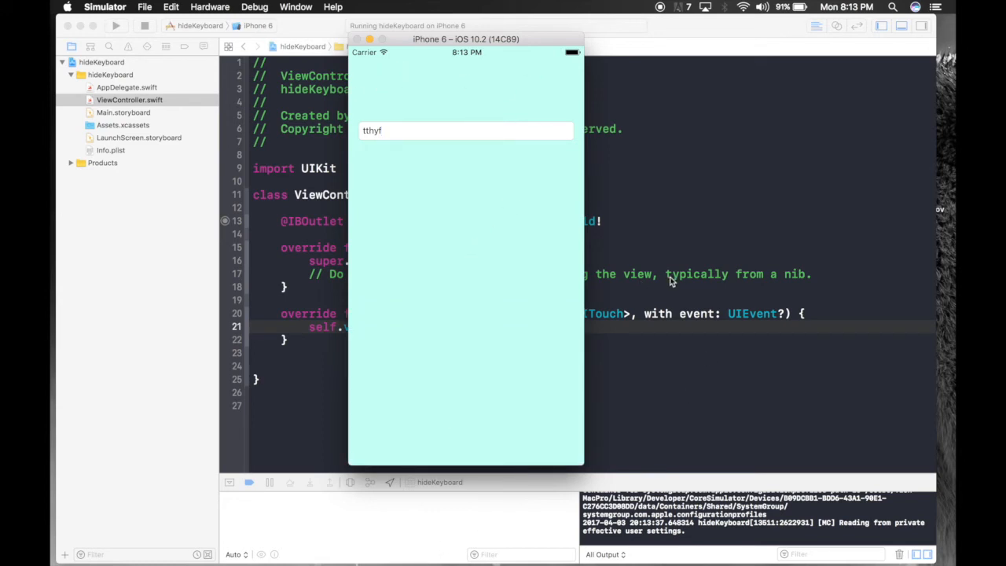
mouse_move(686, 387)
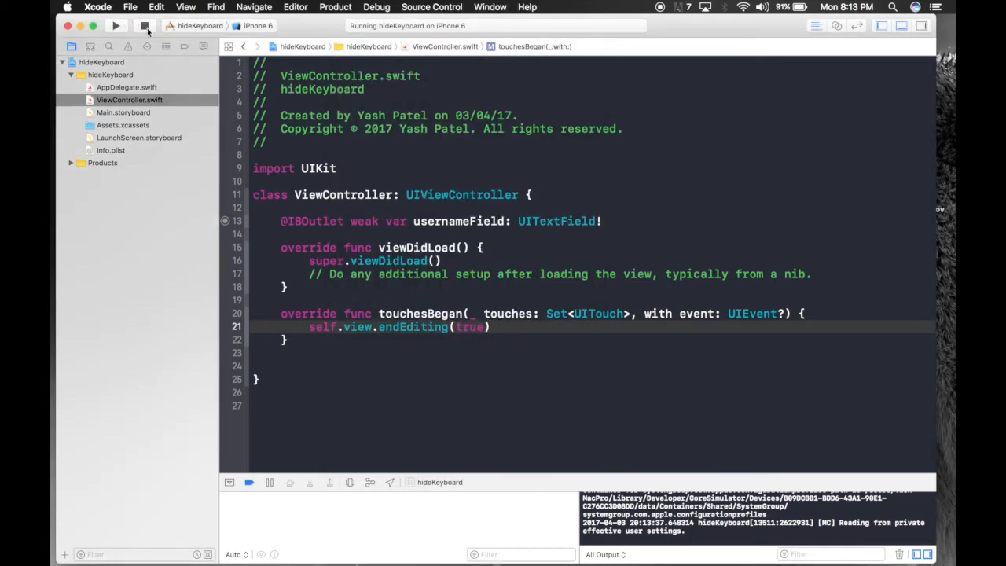
Stop the app and add UITextFieldDelegate to ViewController's class declaration.
click(145, 25)
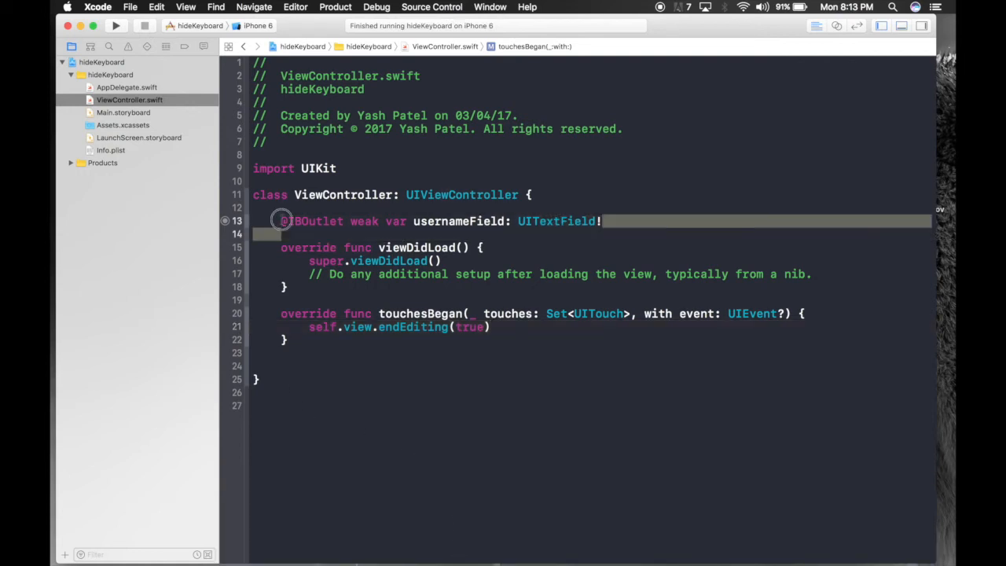
click(519, 194)
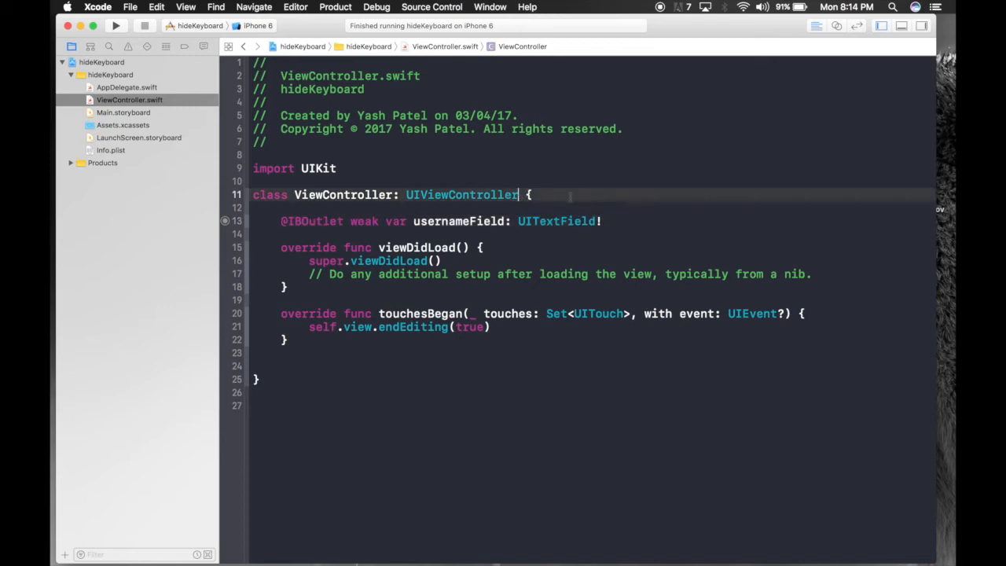
text(,)
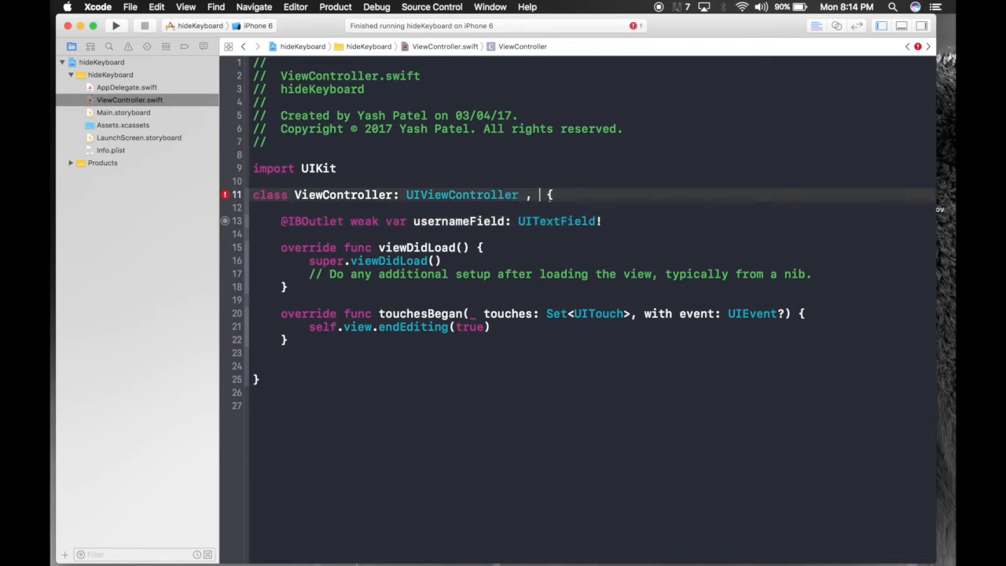
text(tex)
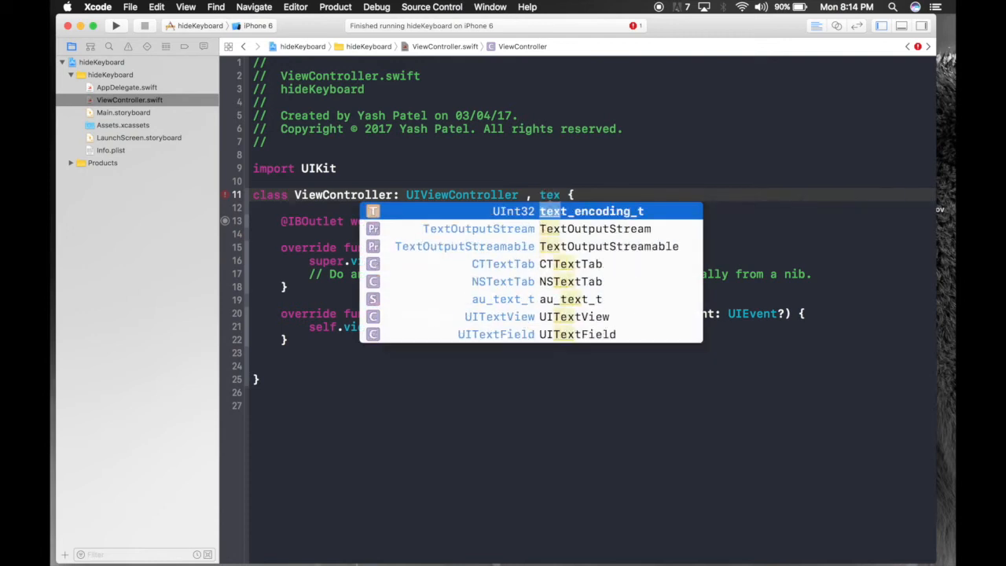
text(UI)
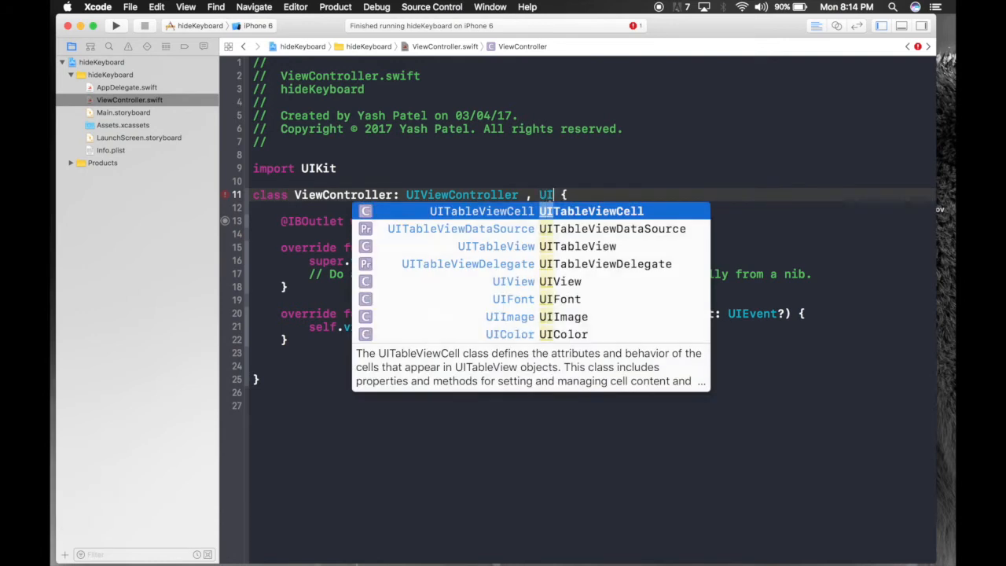
text(TextFieldDelegate)
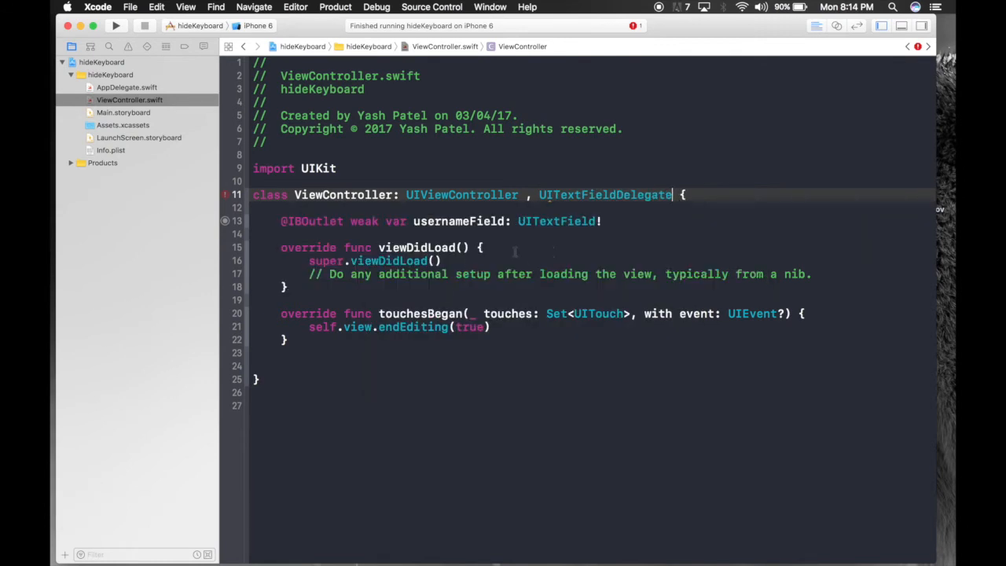
text(usernameField.delegate)
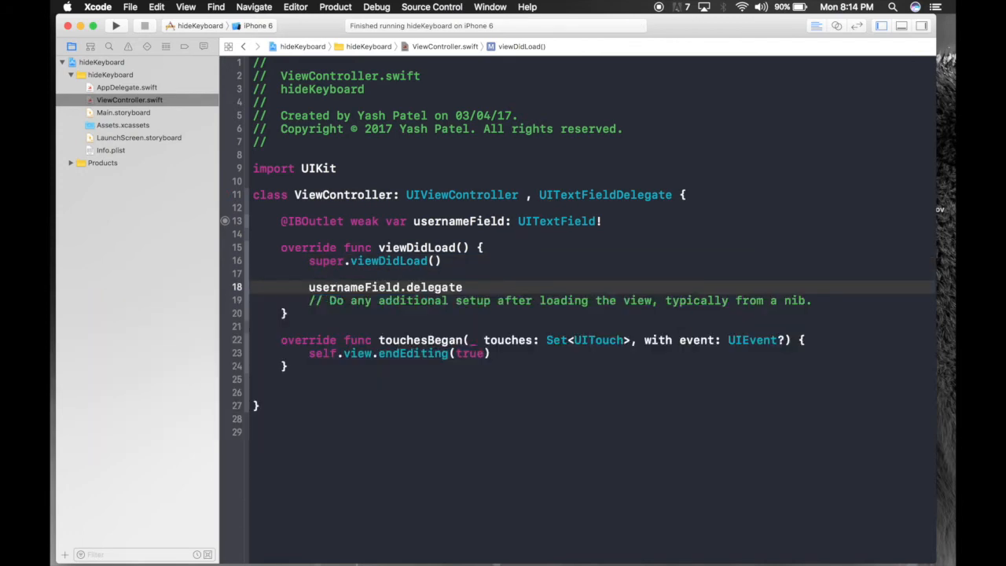
Complete 'usernameField.delegate = self' in viewDidLoad and add a blank line after touchesBegan.
text(= self)
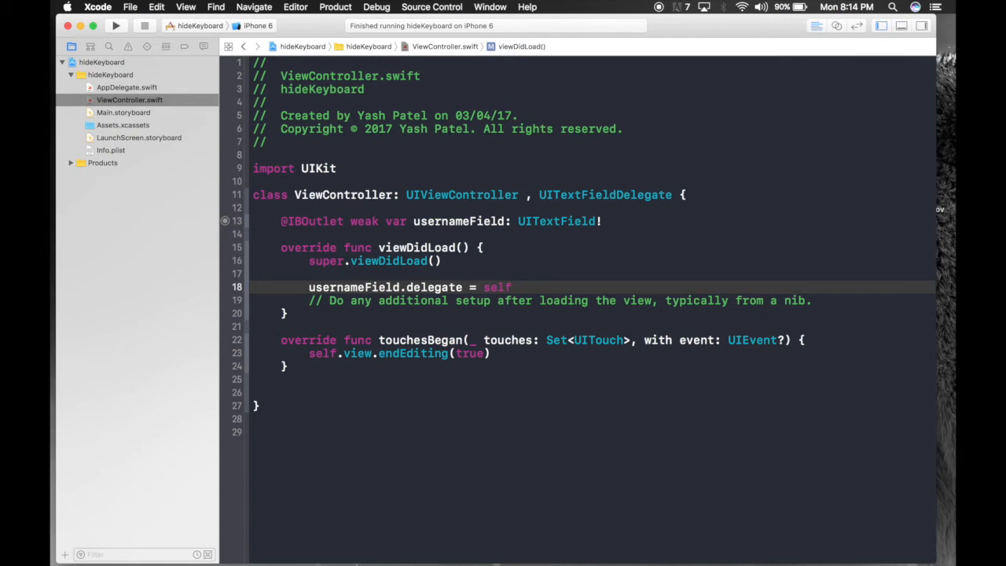
key(Return)
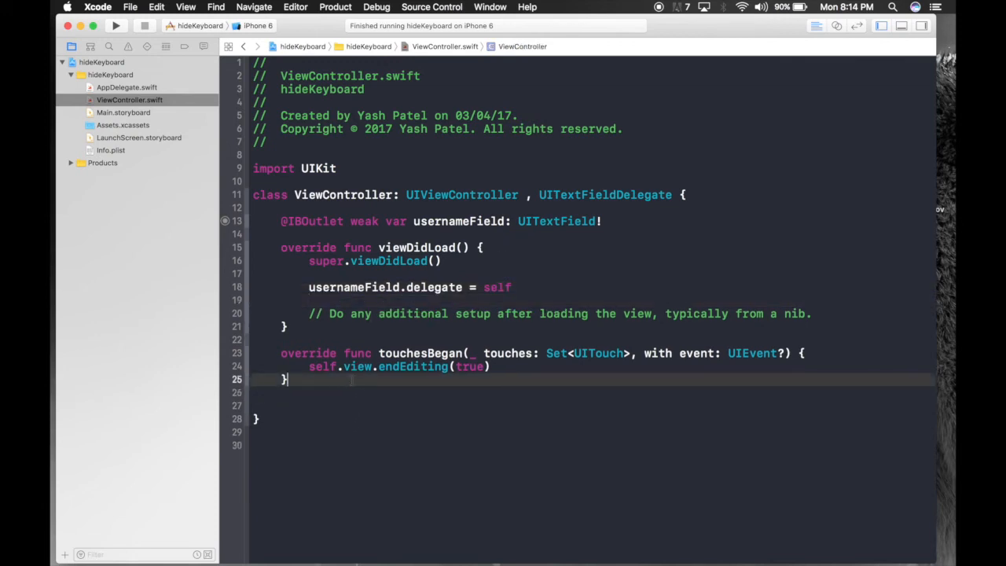
key(return)
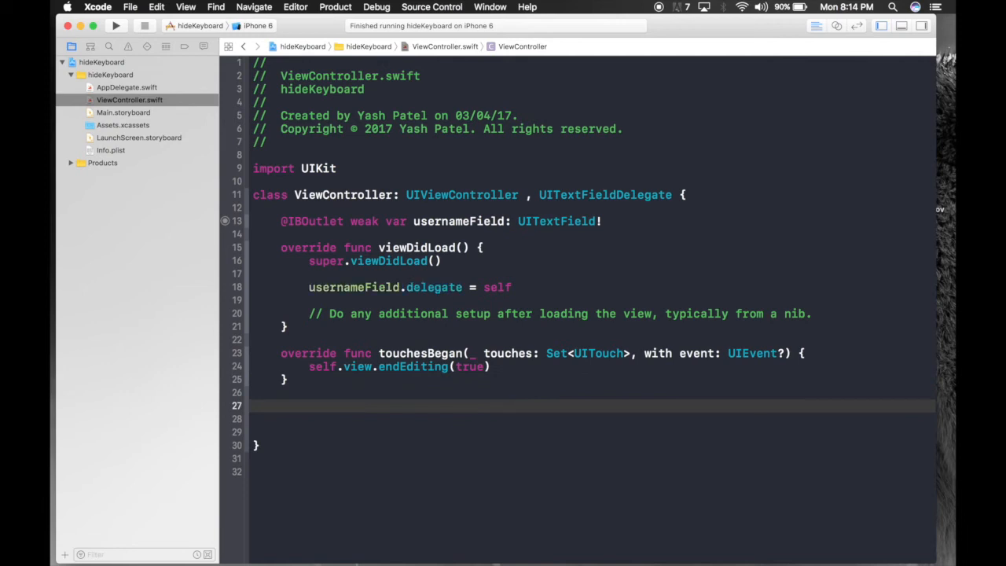
Add textFieldShouldReturn calling textField.resignFirstResponder() when textField is usernameField.
text(shou)
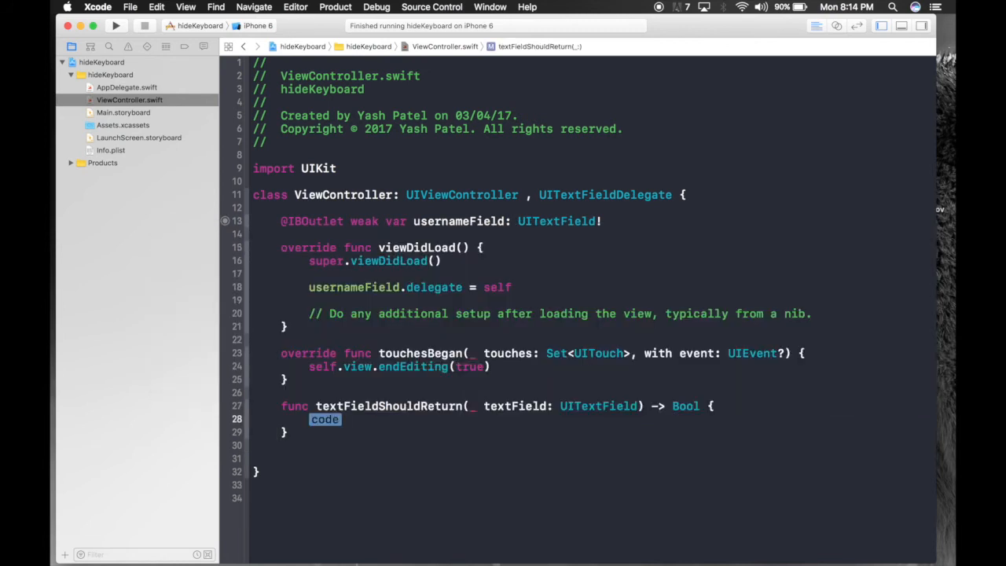
key(delete)
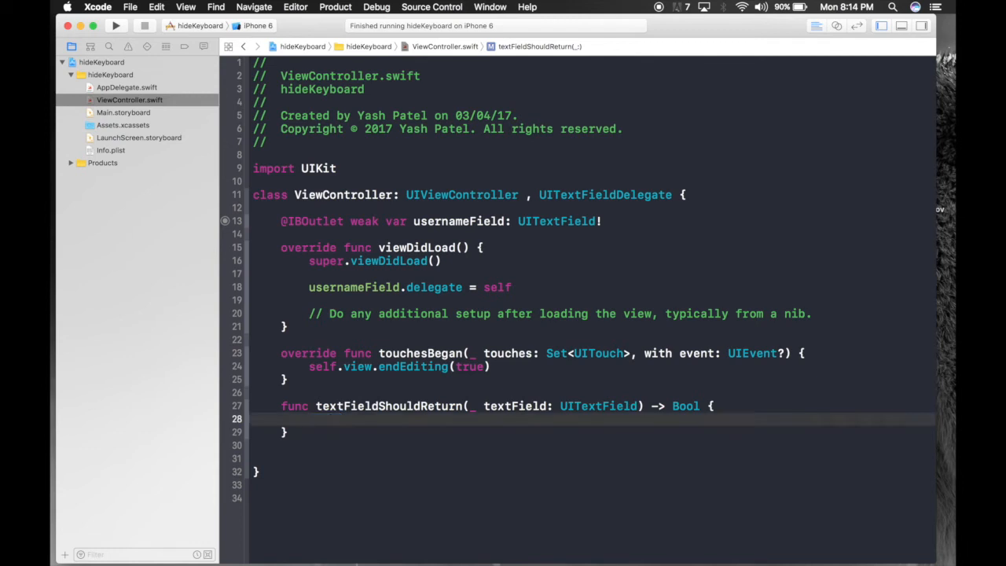
text(if)
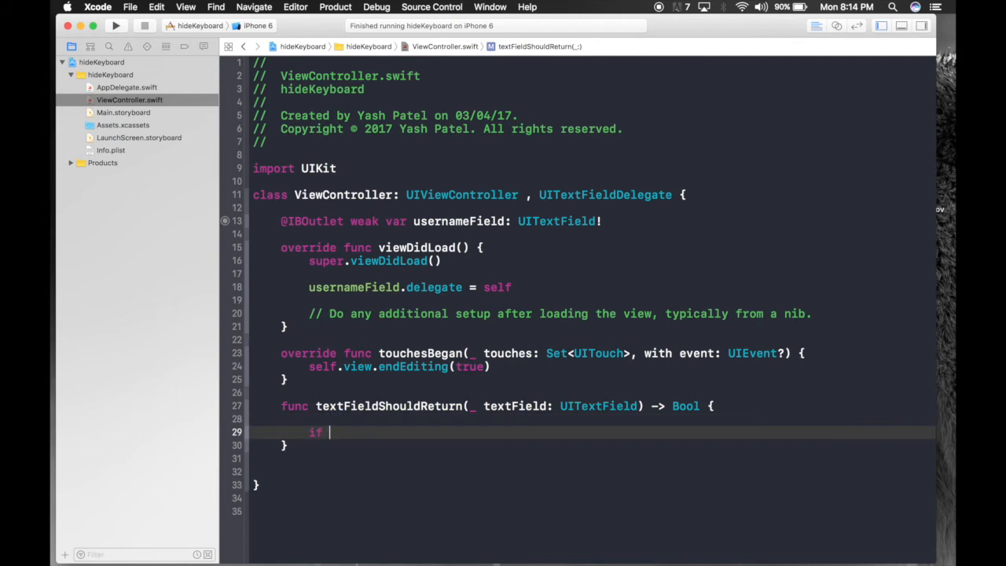
text(textField)
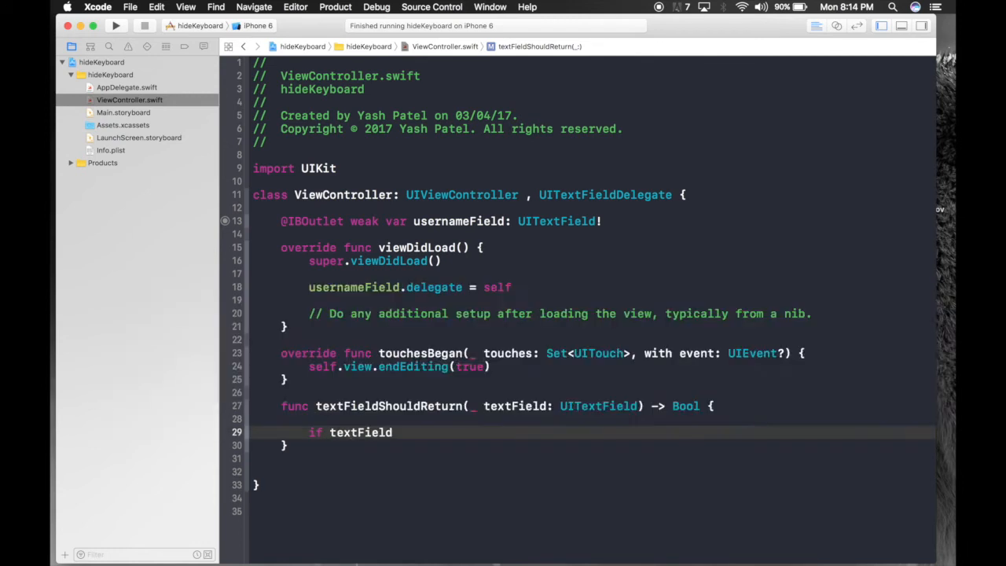
text(== self.usernameField)
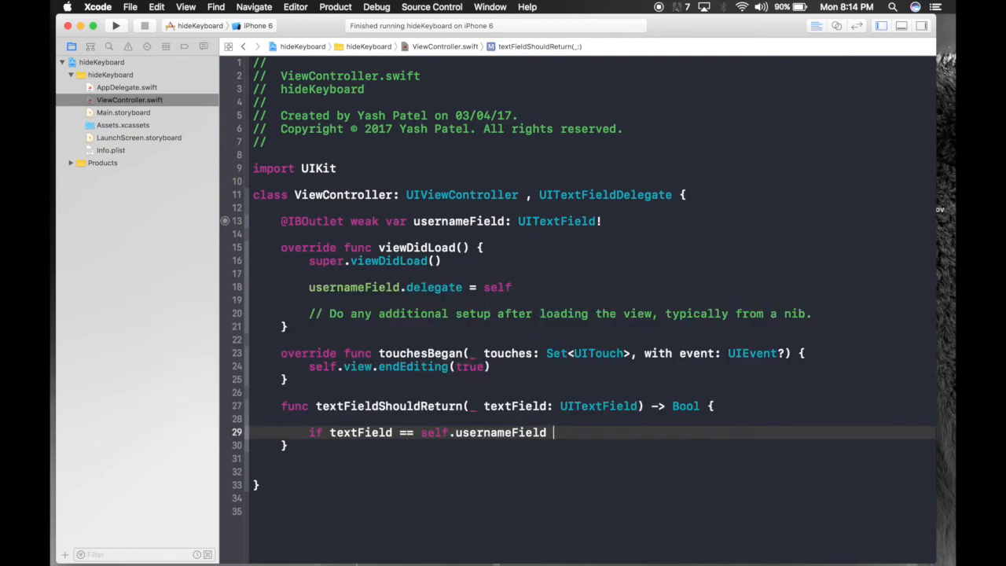
text({)
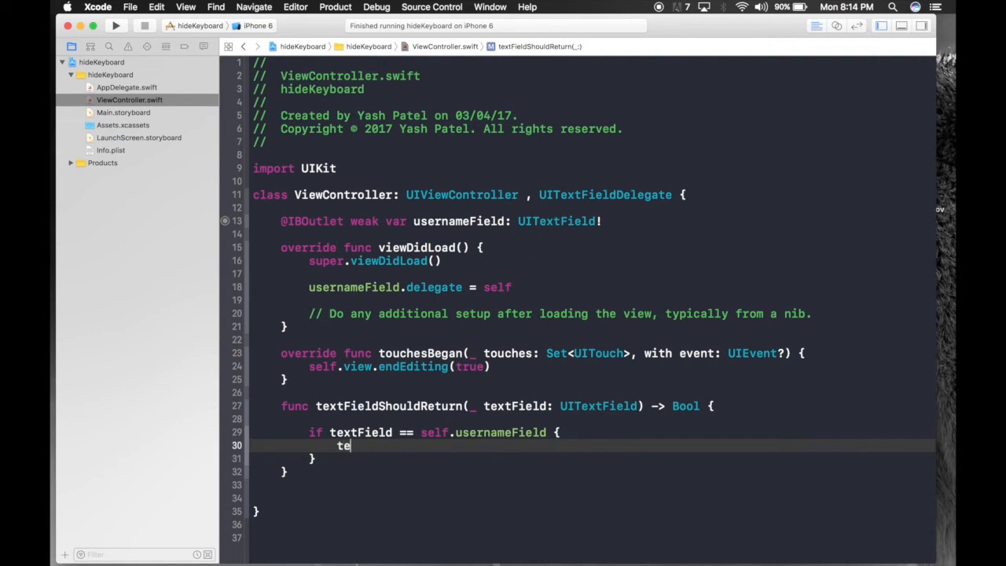
text(xtField.r)
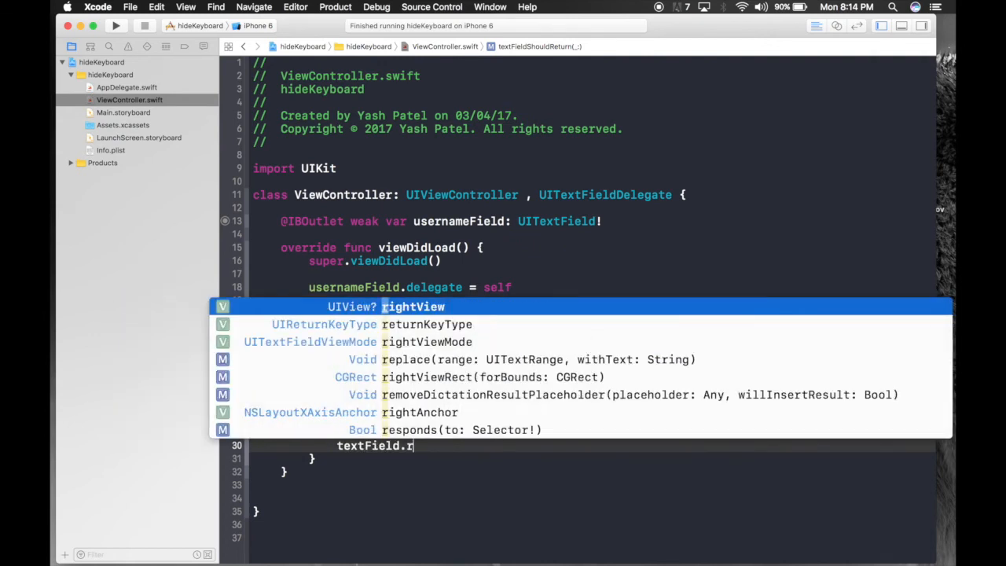
text(esignFirstResponder()
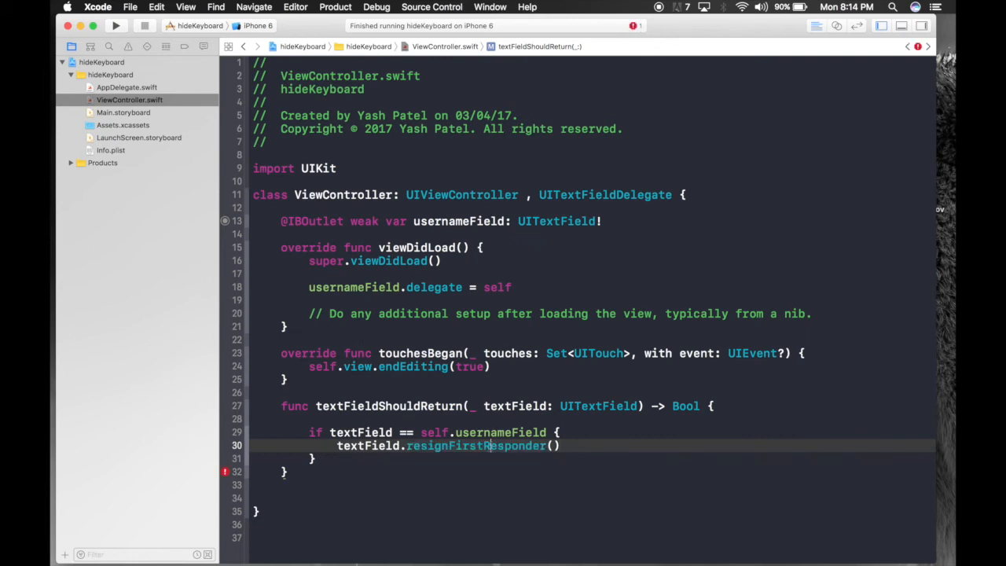
Fix the 'Missing return' build error with 'return true', then bring Simulator forward.
click(291, 471)
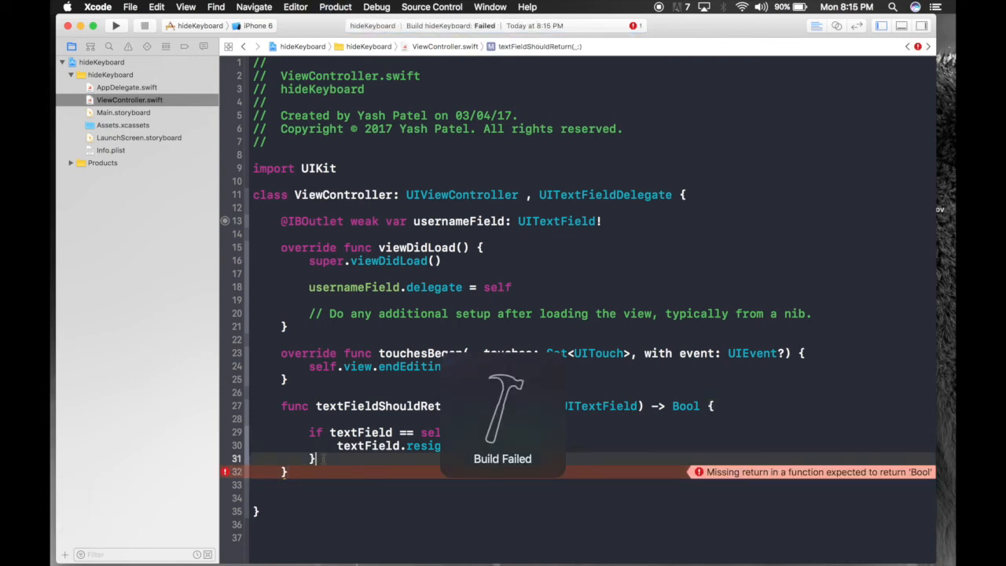
text(return true)
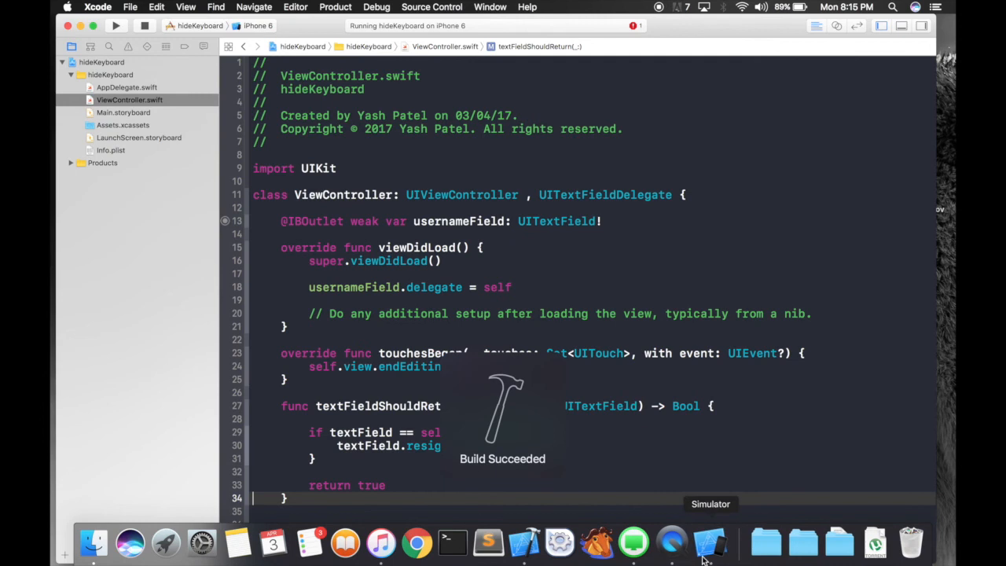
click(710, 543)
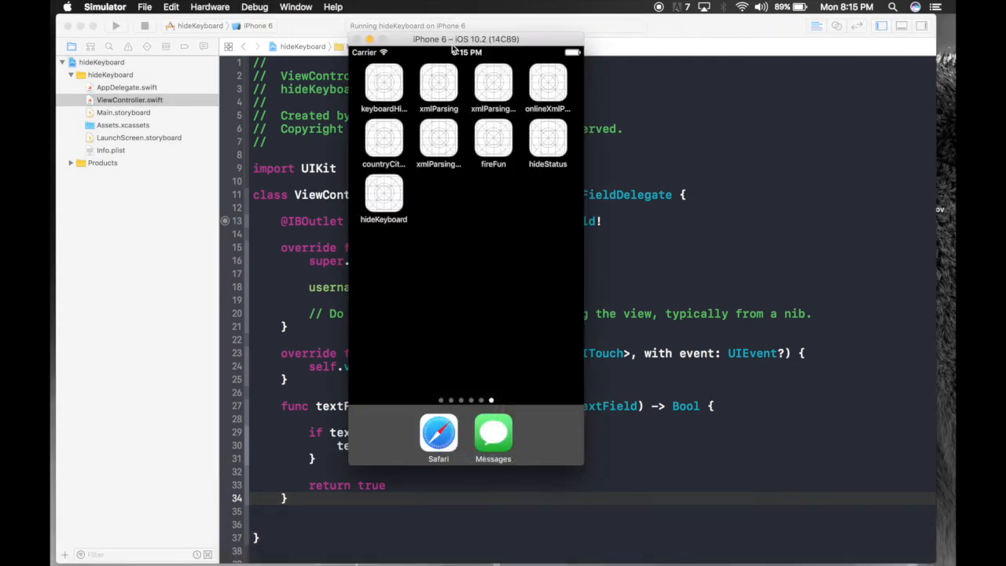
Launch hideKeyboard, enter 'ehh', and dismiss the keyboard via return key and background tap.
click(383, 195)
text(tggl)
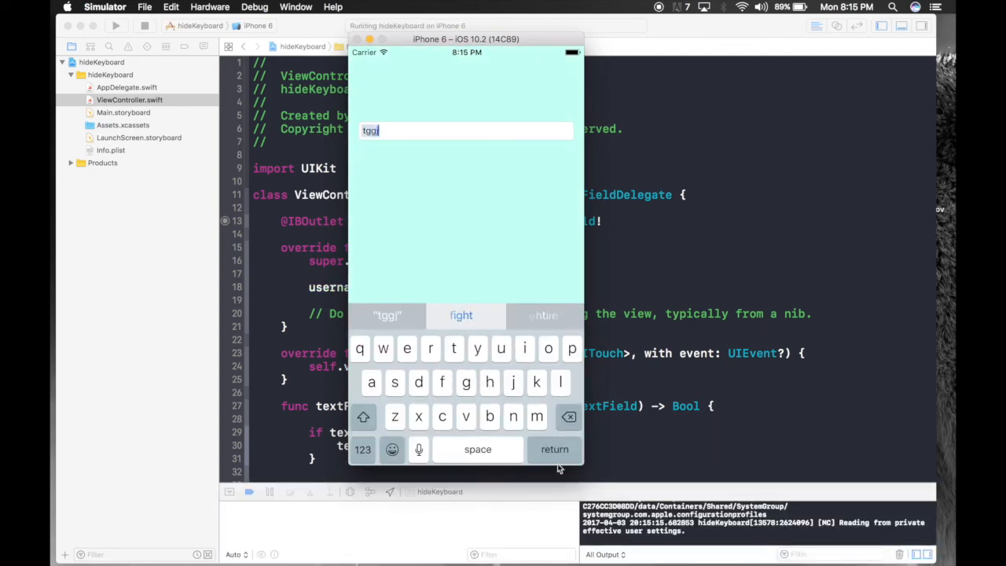
click(461, 315)
text(rh)
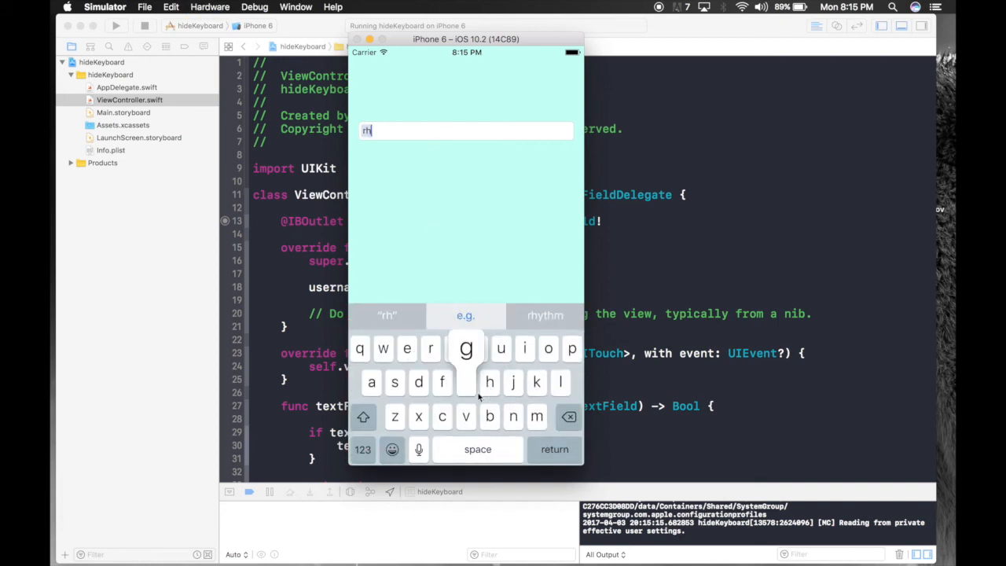
click(465, 220)
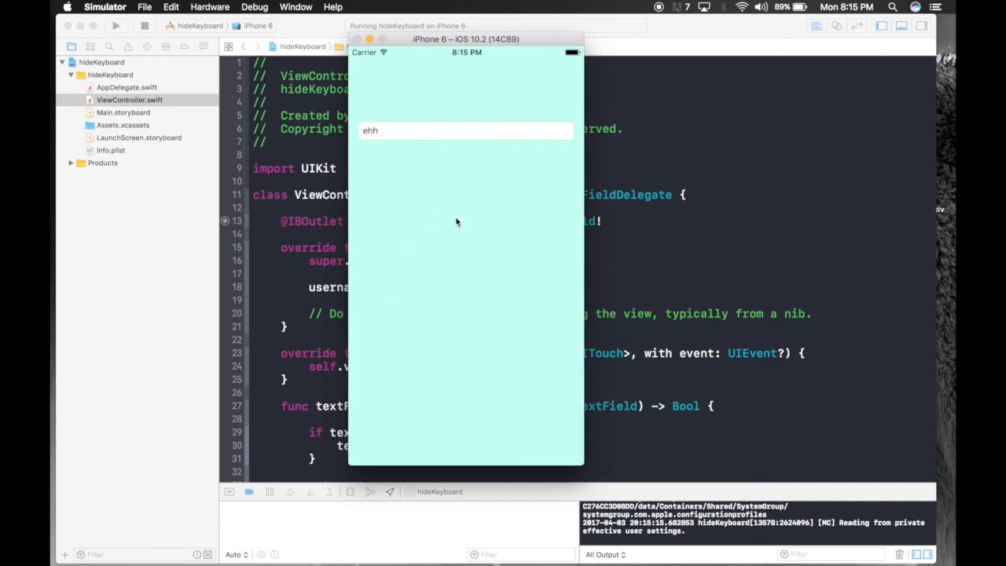